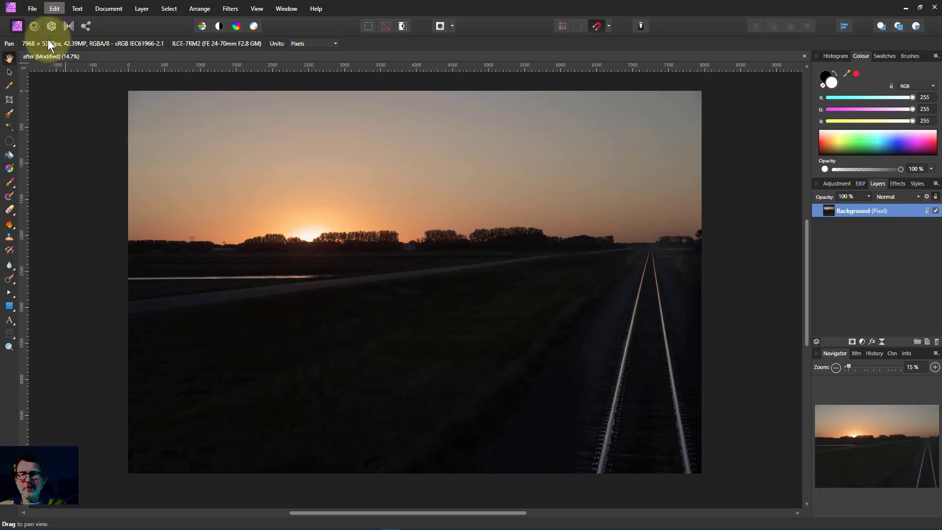
mouse_move(73, 175)
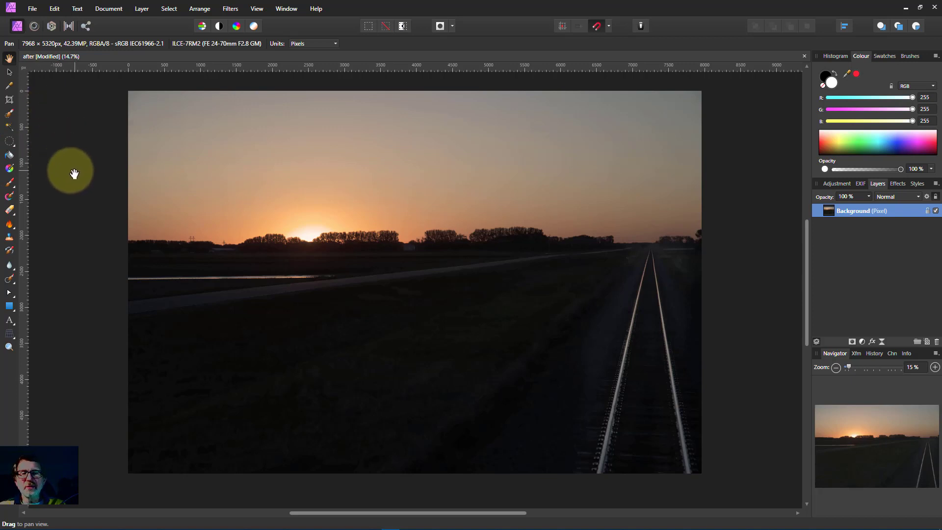
mouse_move(62, 145)
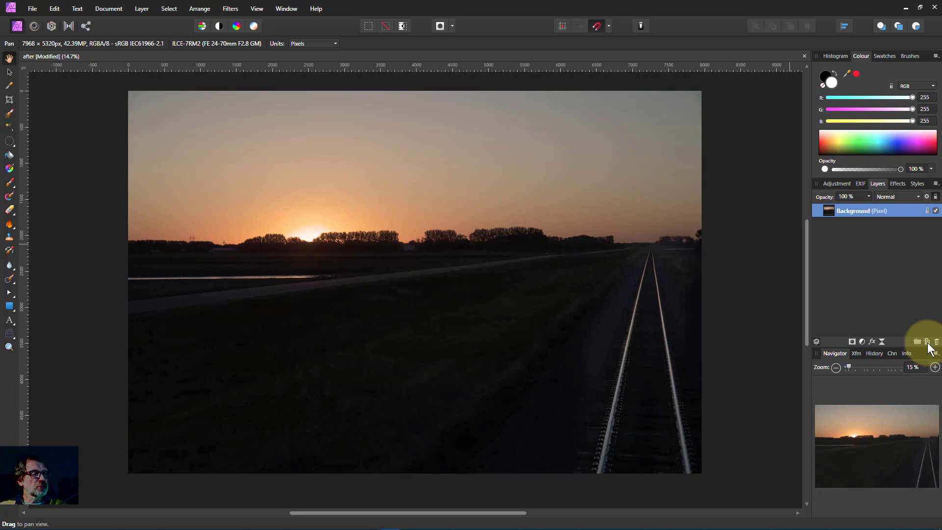
Step: Add a new empty pixel layer above the sunset railway photo
left_click(917, 342)
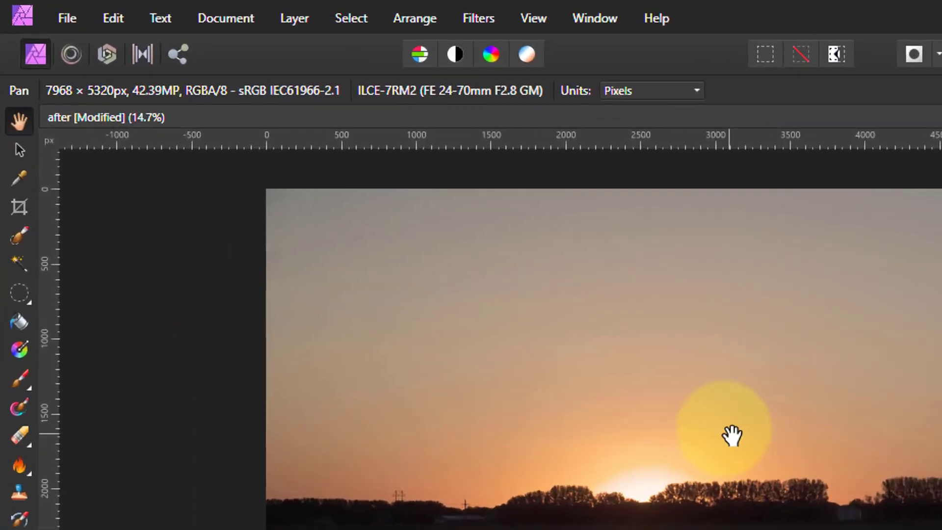
mouse_move(21, 379)
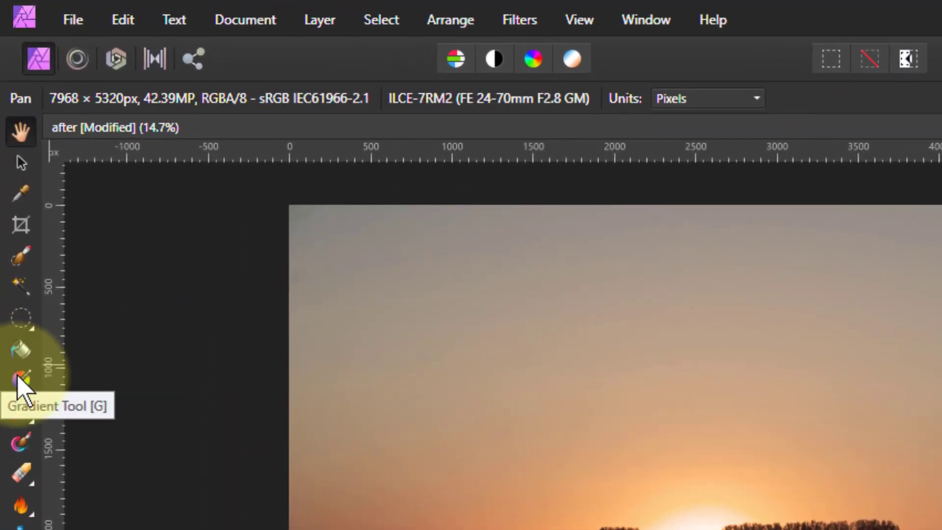
Step: With the Gradient Tool set to Radial, drag a grey radial gradient across the new layer
left_click(21, 379)
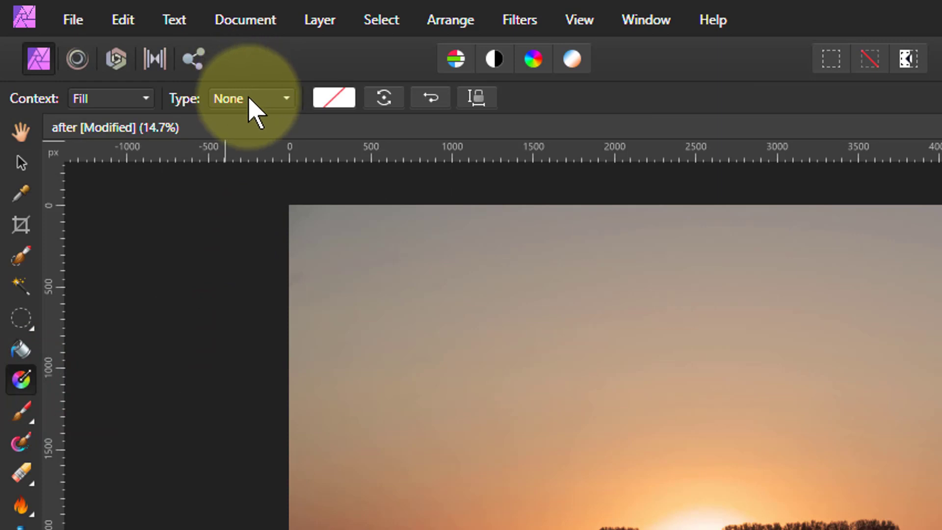
left_click(251, 98)
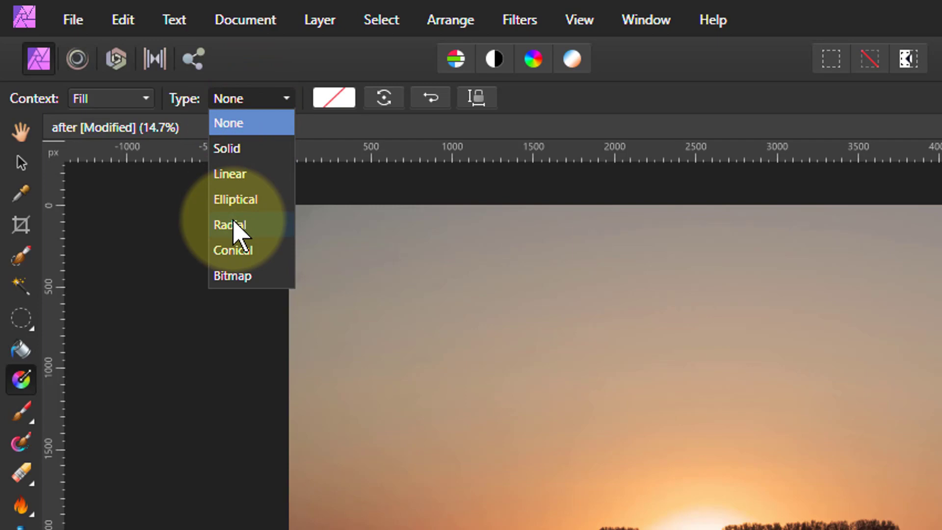
left_click(230, 225)
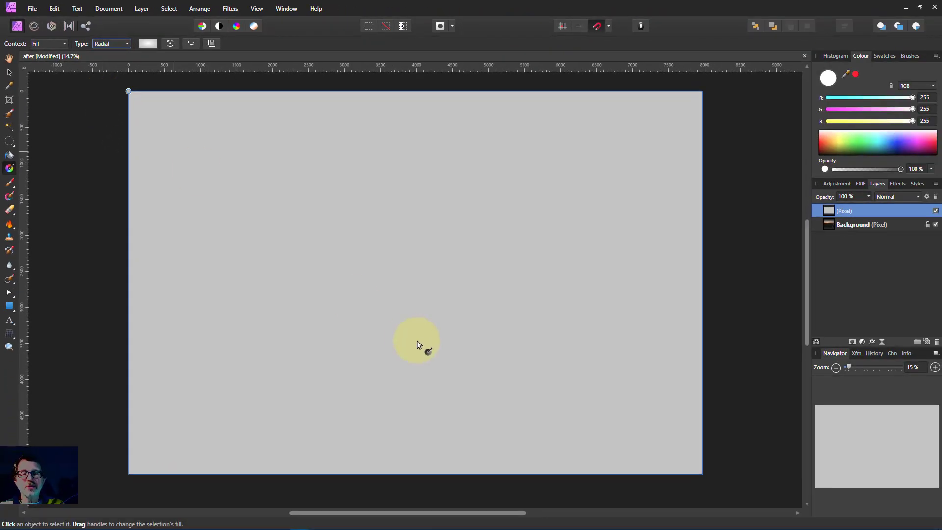
left_click_drag(416, 343, 223, 162)
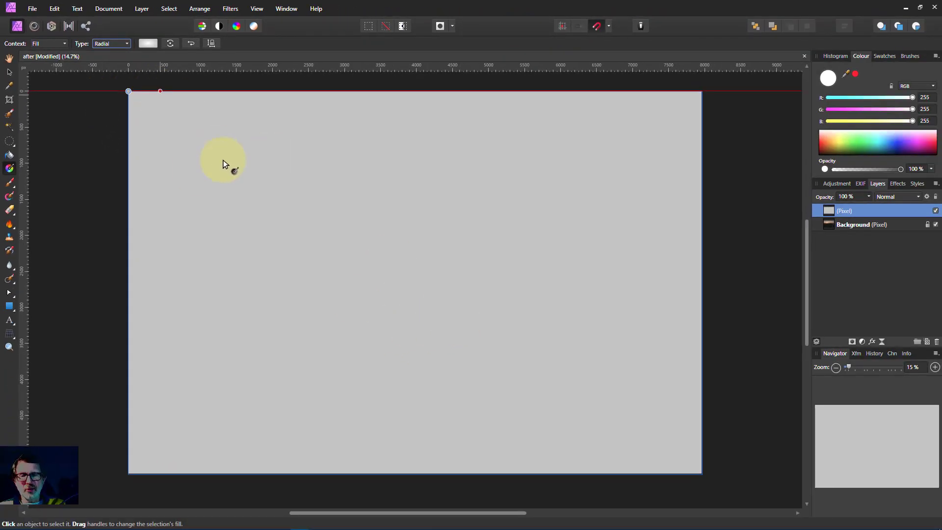
left_click_drag(223, 159, 322, 253)
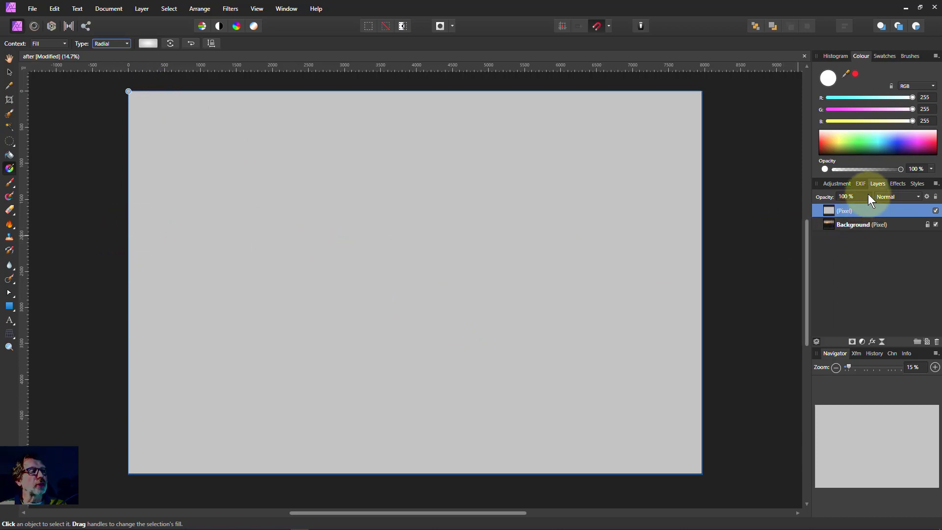
Step: Lower the layer opacity to 34% and centre the gradient just below the sun, tuning its radius
left_click_drag(900, 206, 826, 206)
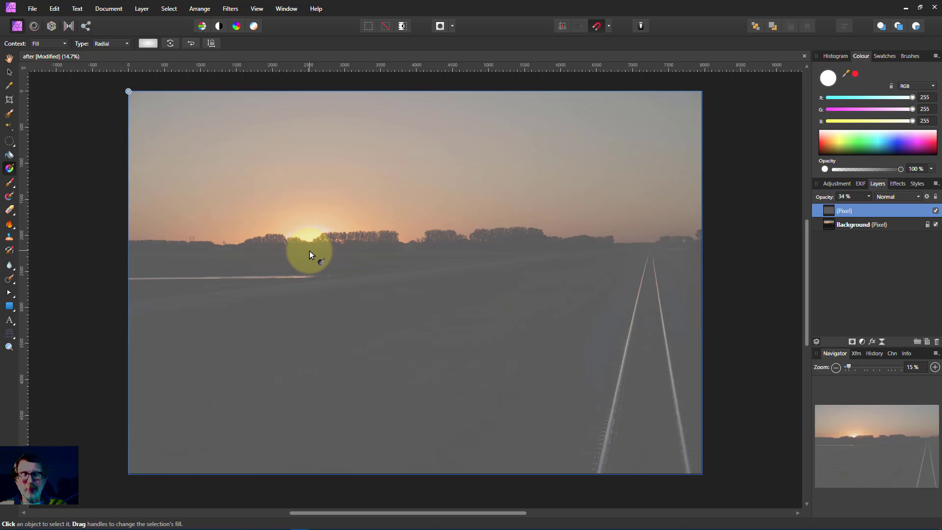
left_click_drag(309, 251, 355, 282)
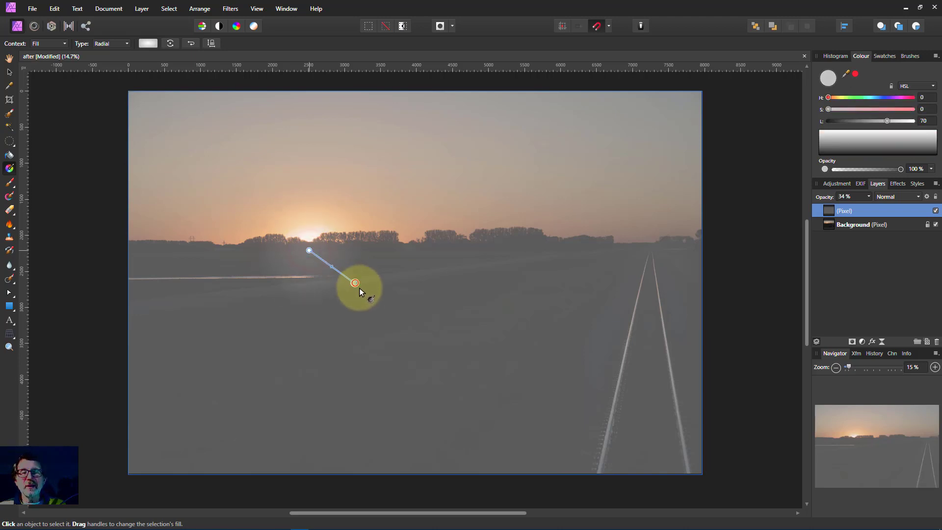
left_click_drag(355, 282, 430, 251)
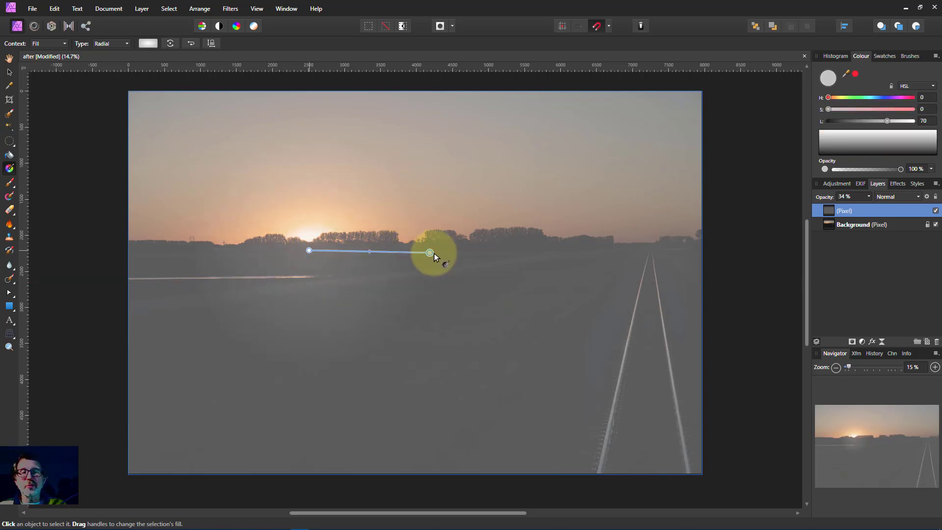
left_click_drag(430, 251, 396, 251)
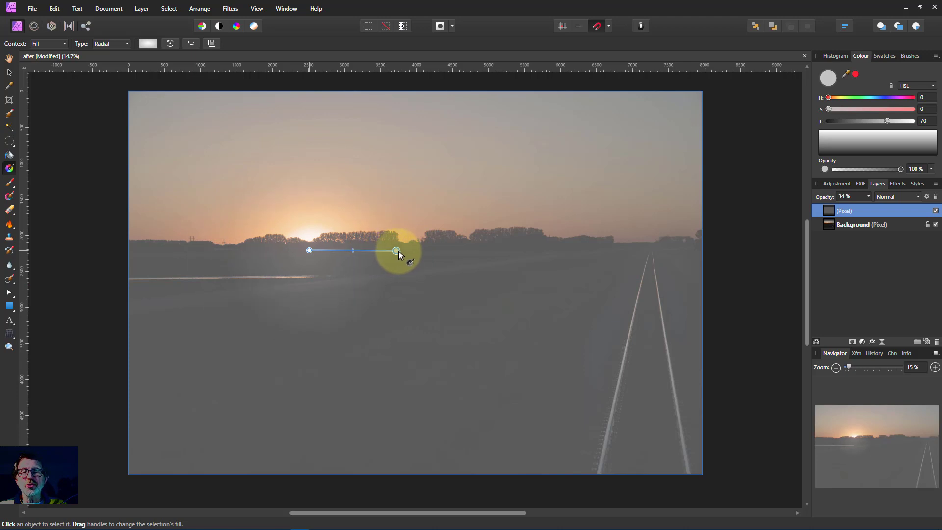
left_click_drag(397, 250, 424, 250)
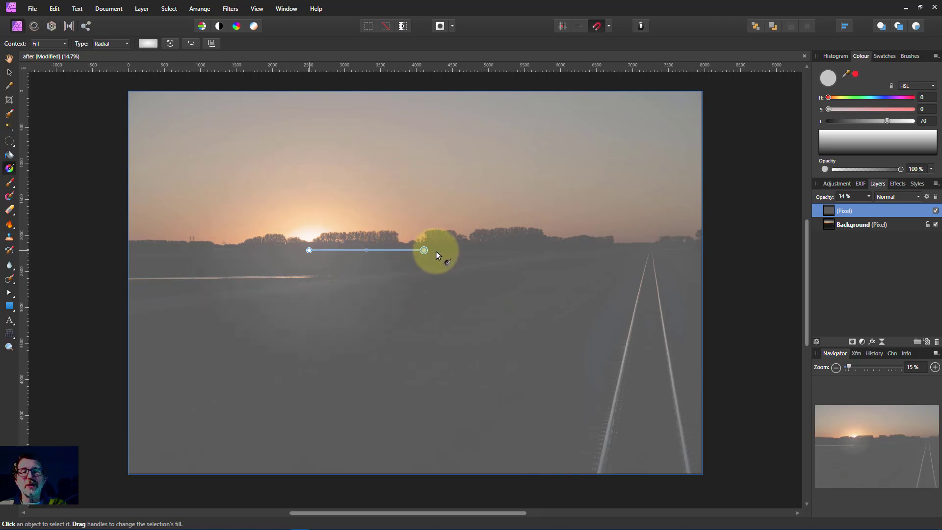
left_click_drag(424, 250, 435, 250)
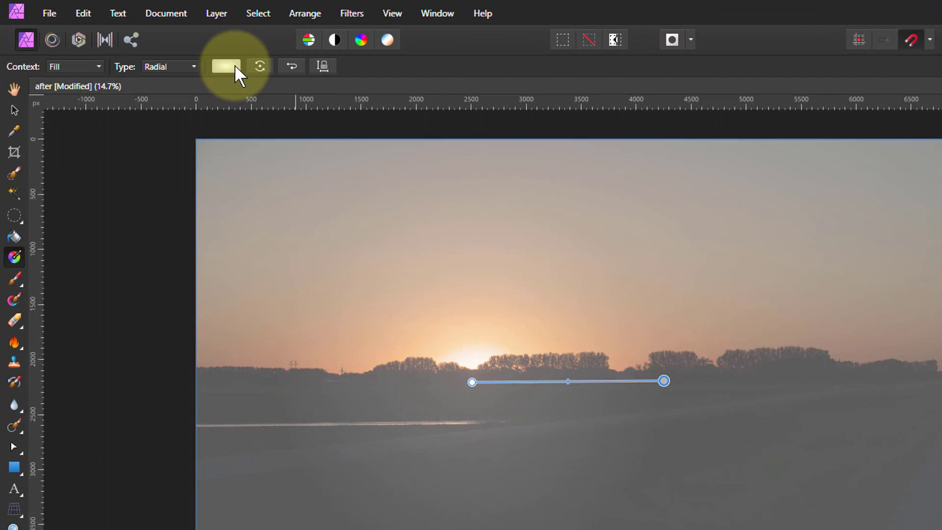
Step: Set the gradient's centre stop to orange R255 G132 B0, fading out to transparent
left_click(225, 66)
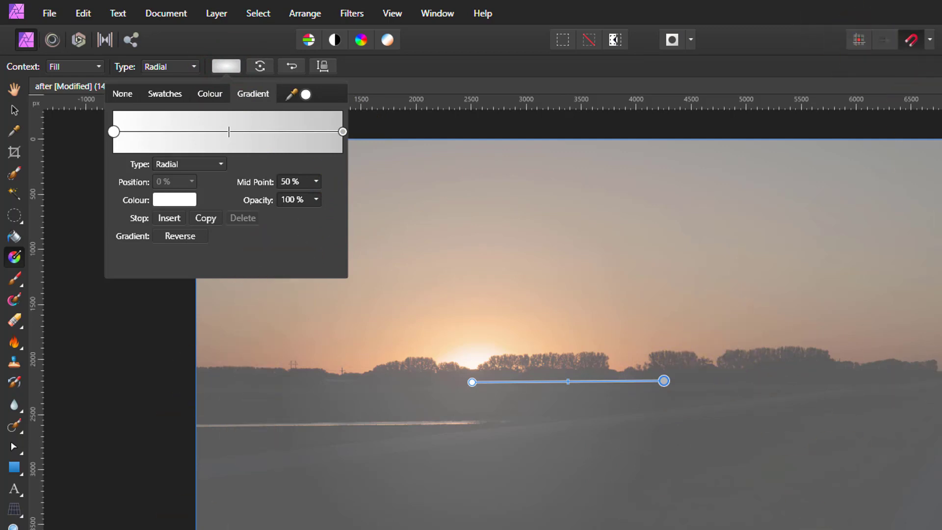
left_click(343, 131)
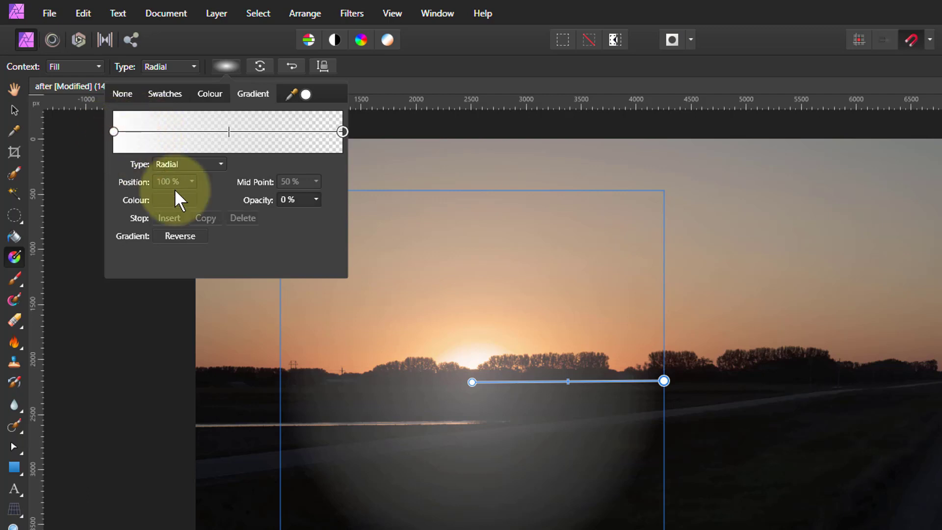
left_click(171, 199)
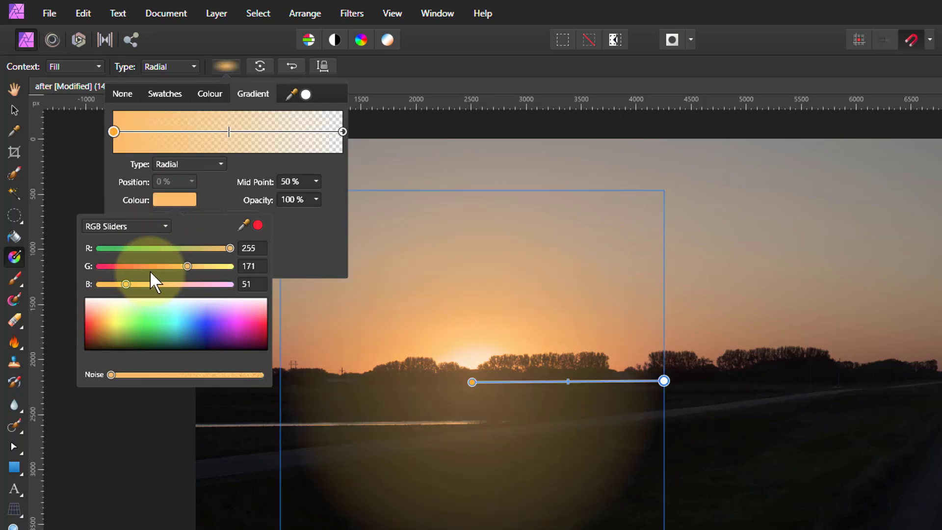
left_click_drag(124, 284, 100, 285)
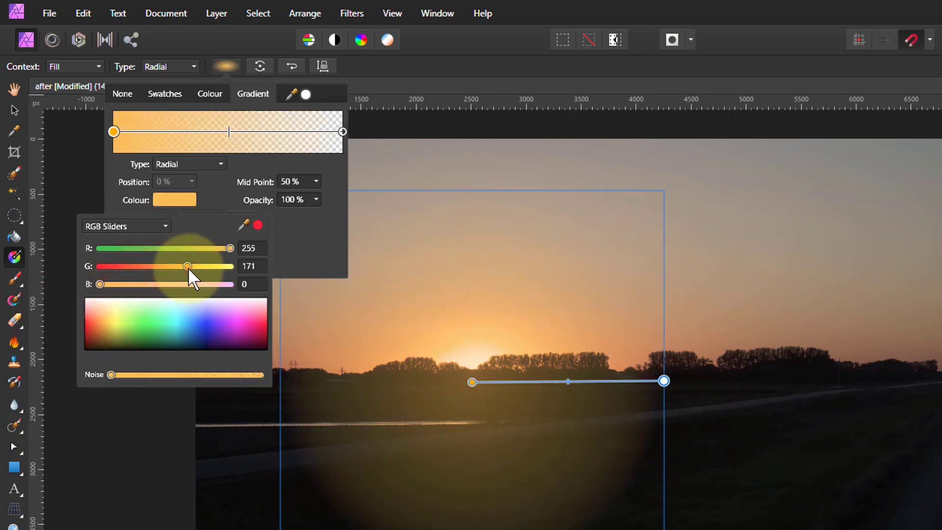
left_click_drag(186, 265, 167, 266)
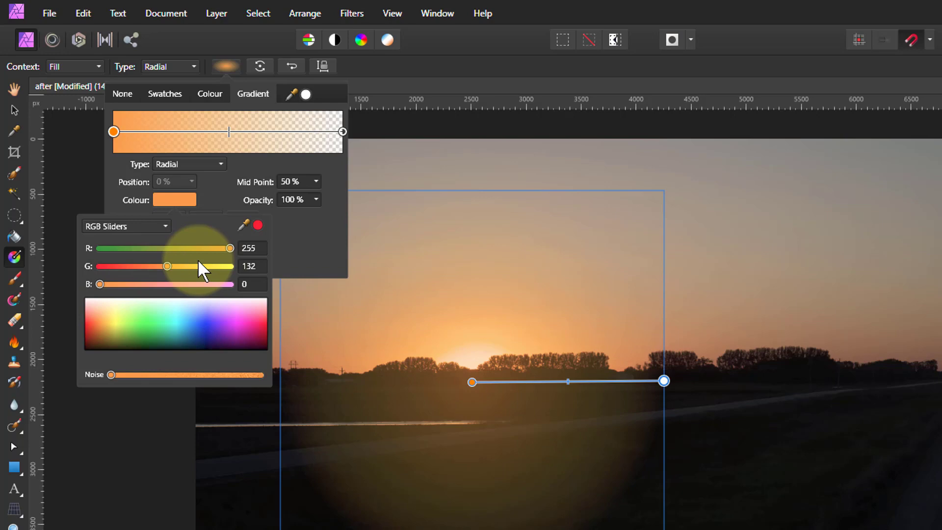
mouse_move(124, 291)
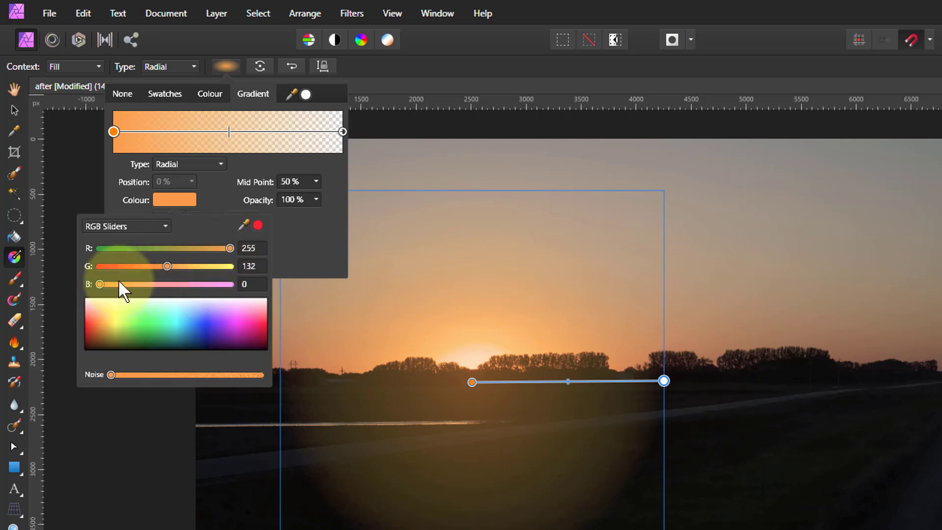
mouse_move(132, 292)
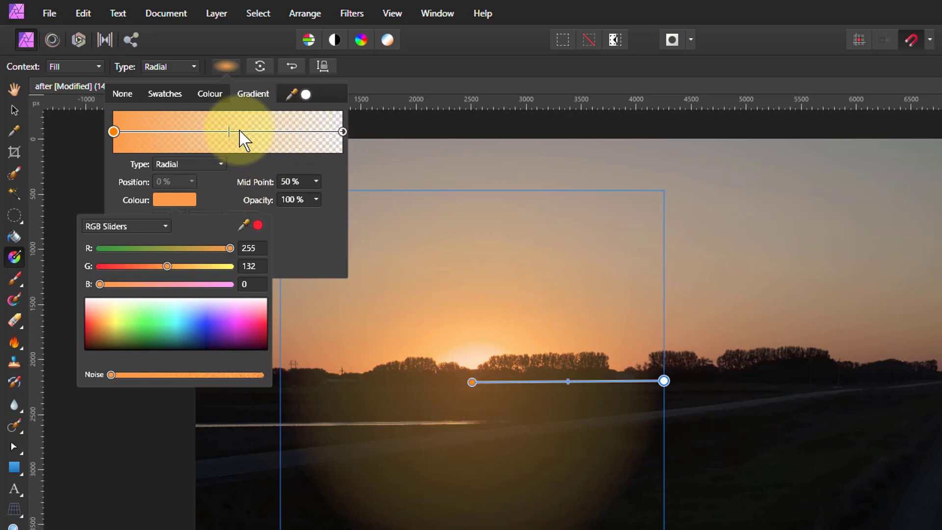
mouse_move(213, 141)
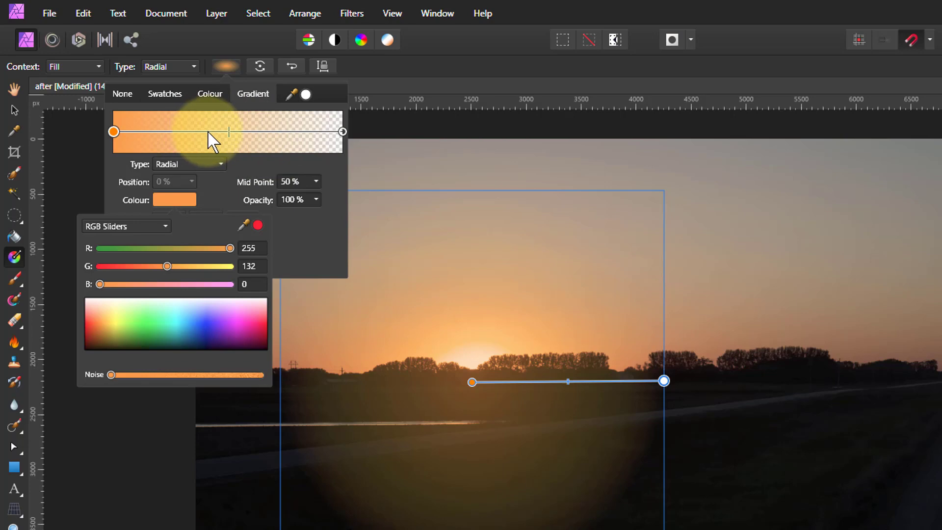
Step: Close the editor and shift the yellow stop closer to the gradient centre
left_click(207, 132)
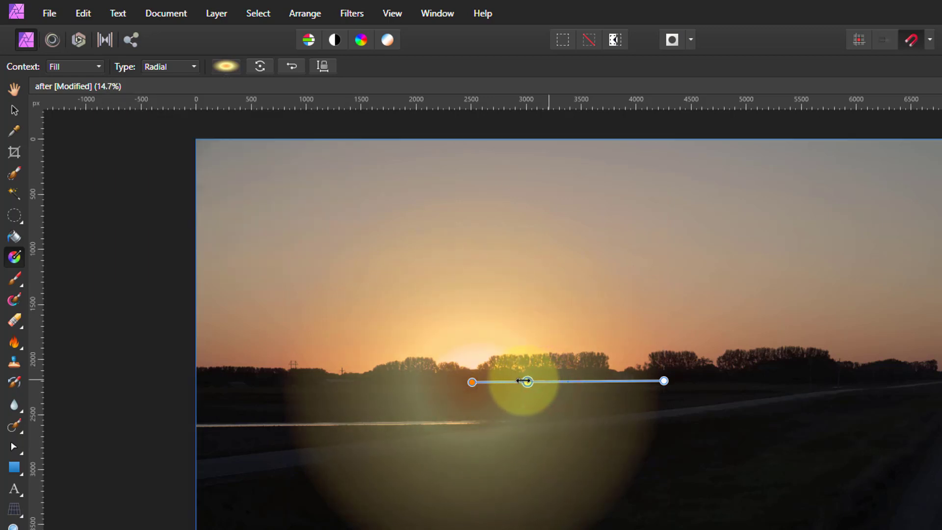
left_click_drag(526, 382, 516, 382)
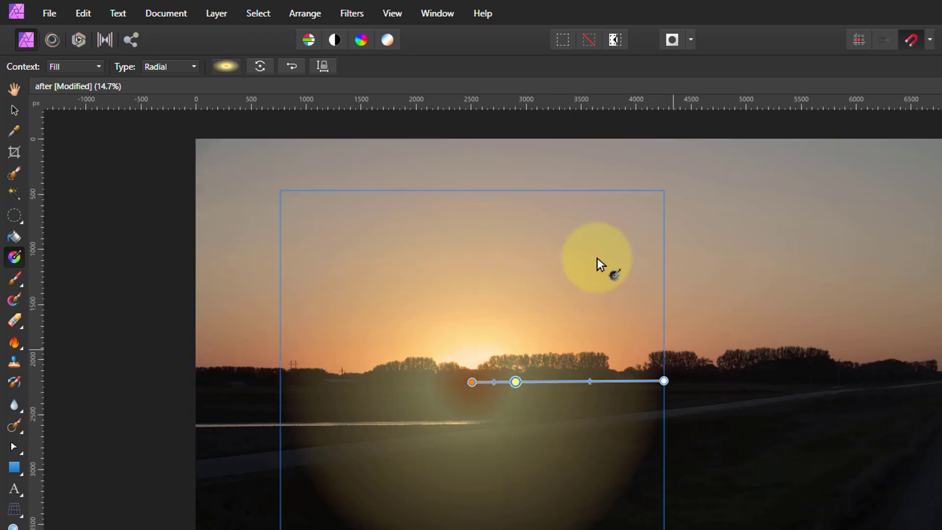
Step: Give the 82% outer stop a blue-grey colour and about 9% opacity
left_click(224, 66)
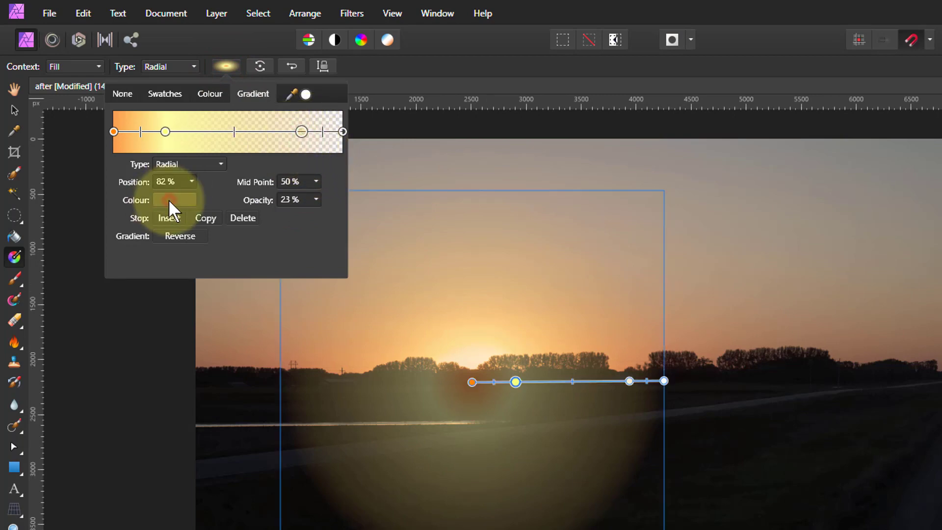
left_click(175, 199)
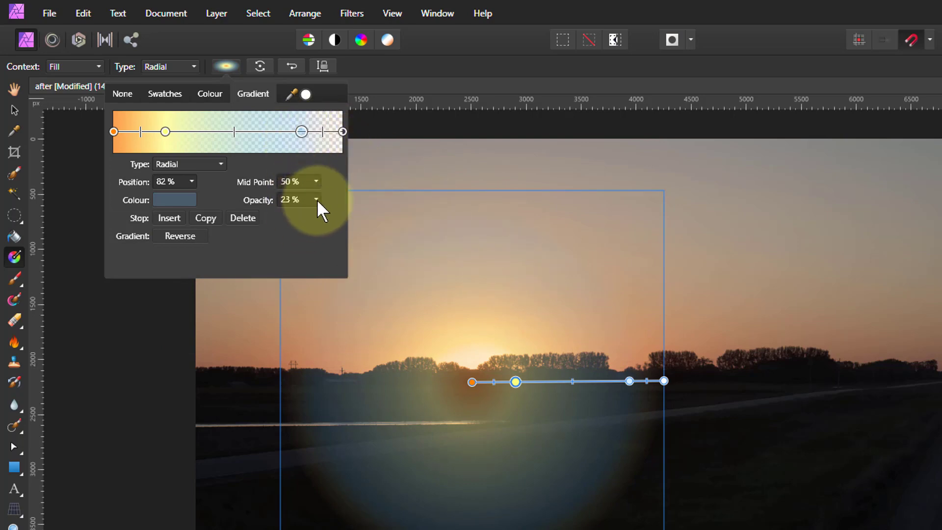
left_click_drag(318, 215, 304, 215)
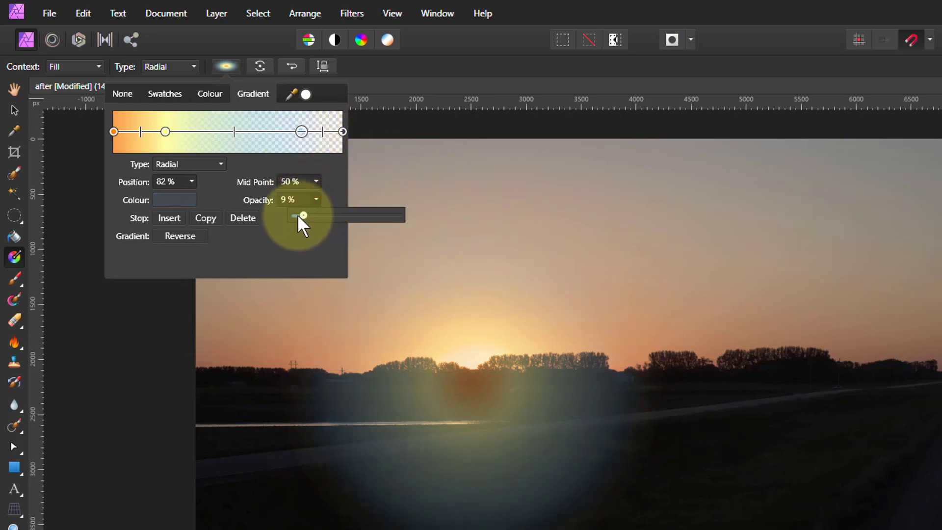
left_click_drag(292, 216, 311, 215)
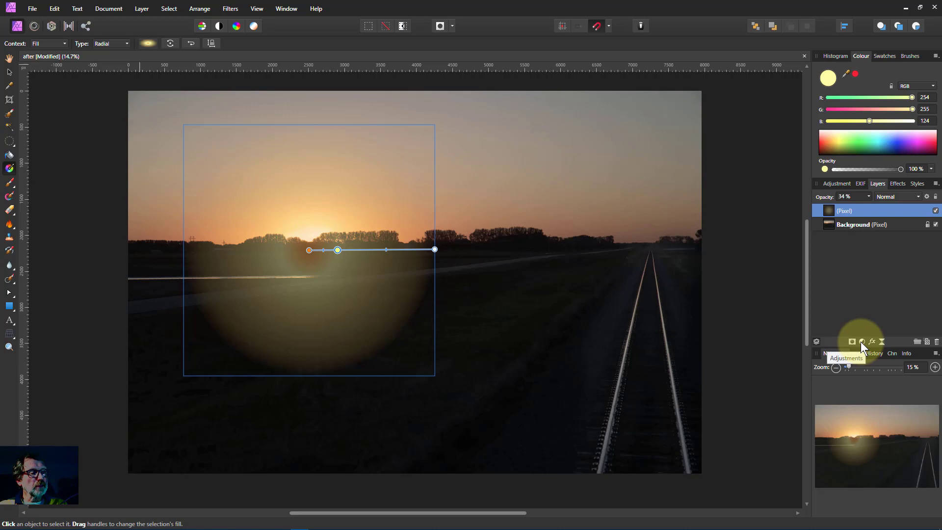
mouse_move(852, 341)
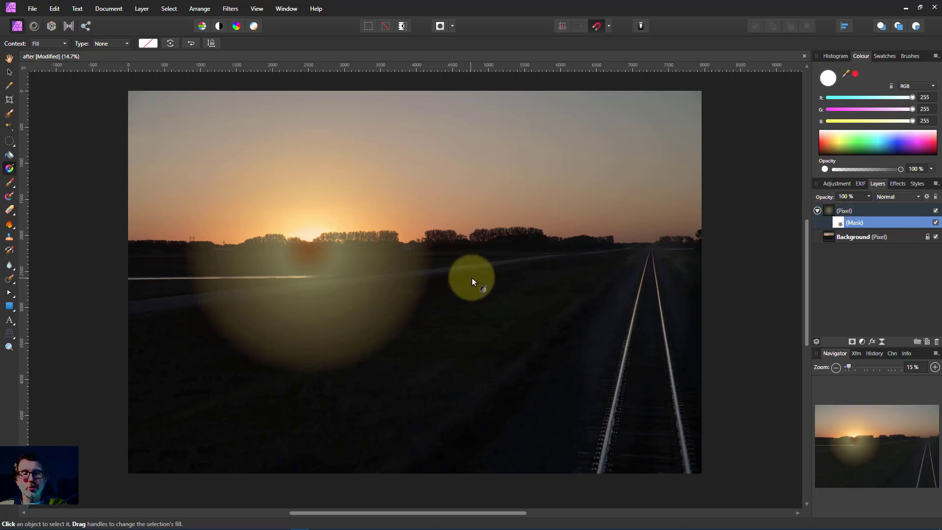
Step: Attach a mask to the 34%-opacity glow layer and pick the Paint Brush with black
left_click_drag(472, 280, 324, 328)
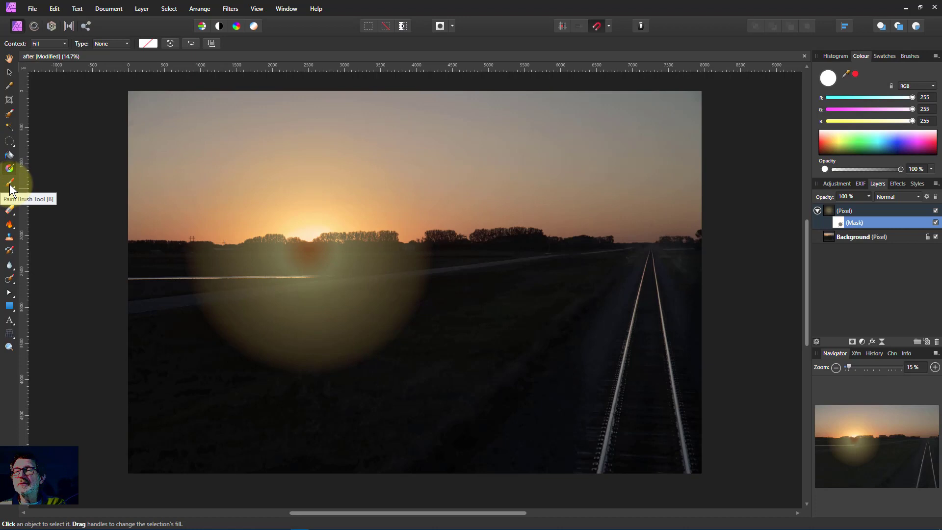
left_click(10, 182)
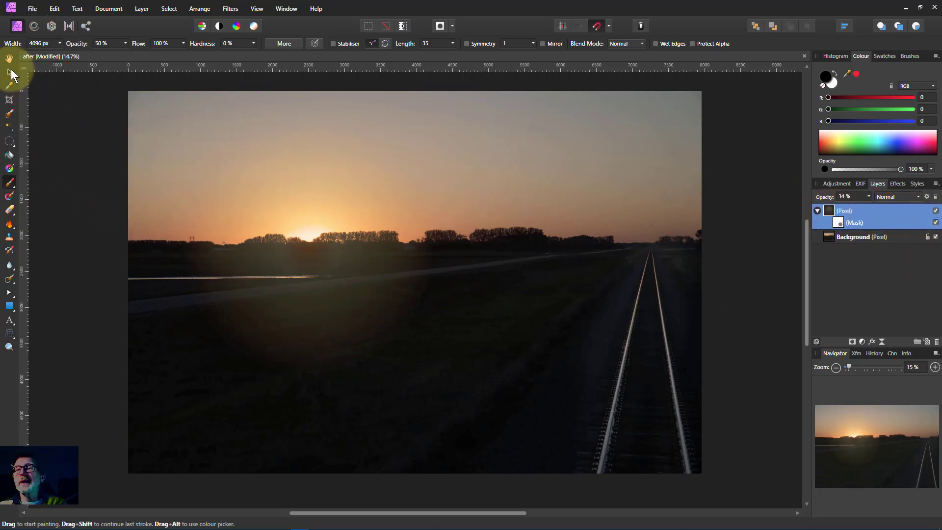
Step: With the Move Tool, nudge the glow layer upward and enlarge it from its corner handles
left_click(9, 71)
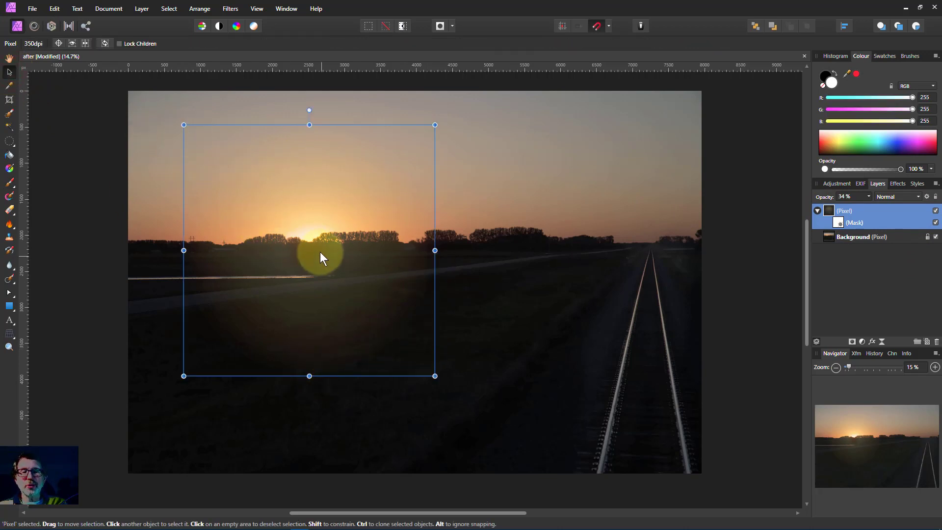
left_click_drag(322, 255, 317, 283)
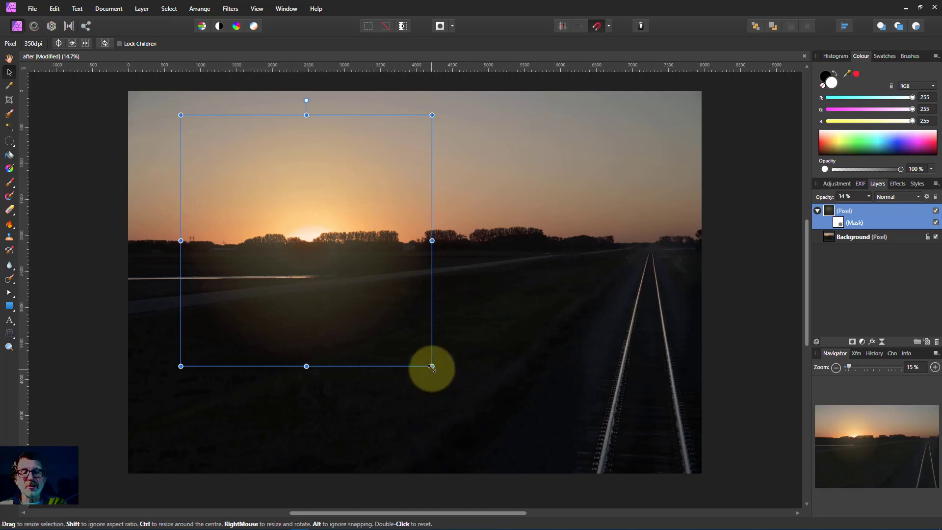
left_click_drag(431, 366, 457, 390)
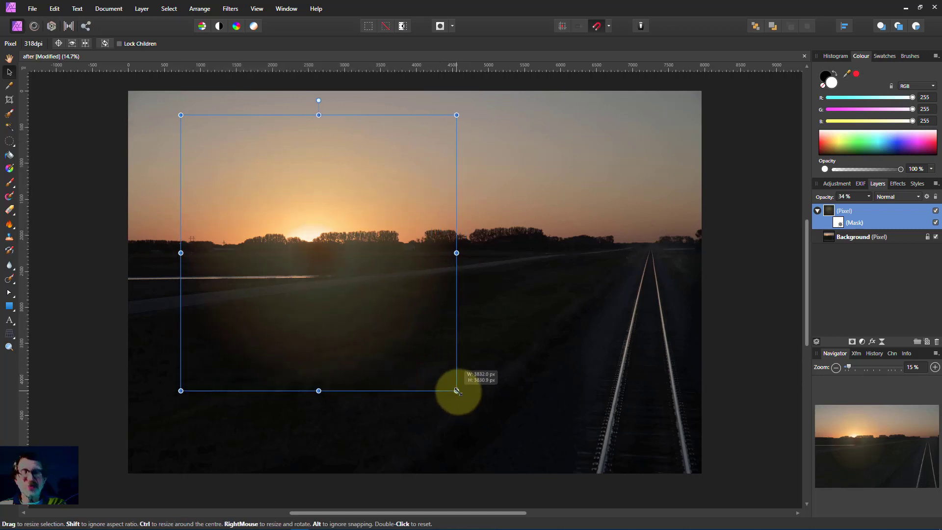
left_click_drag(456, 392, 443, 377)
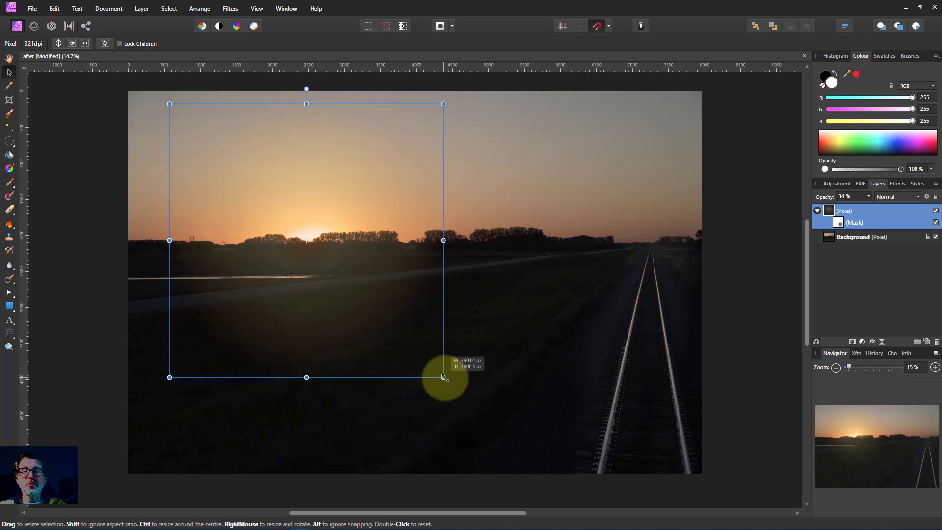
left_click_drag(443, 377, 445, 379)
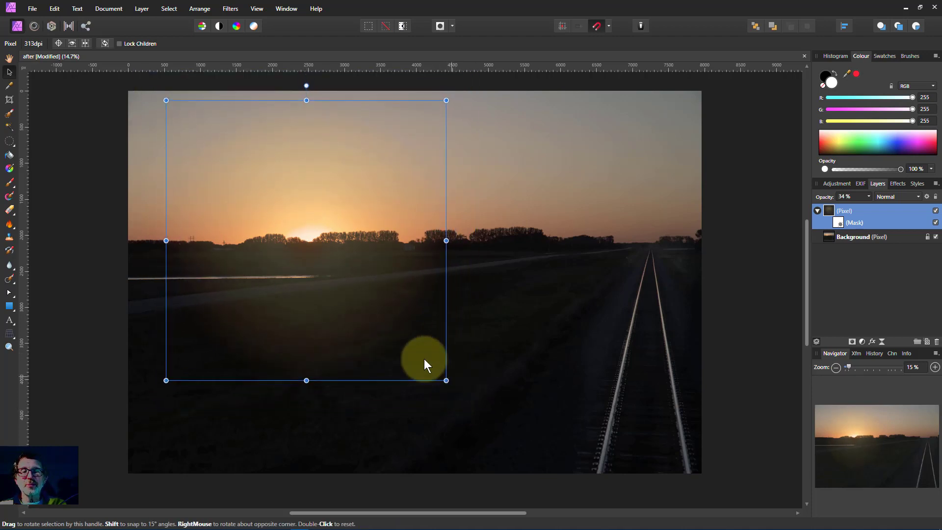
left_click_drag(424, 366, 333, 301)
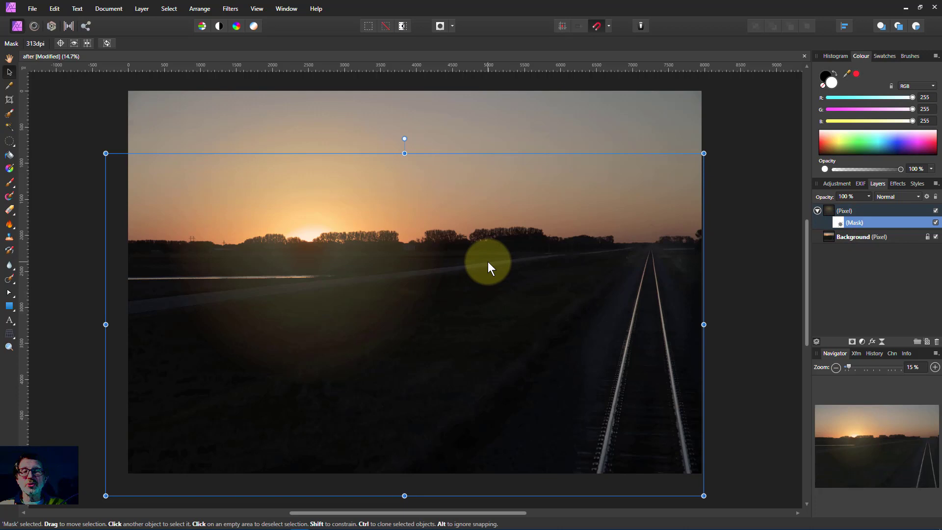
mouse_move(9, 184)
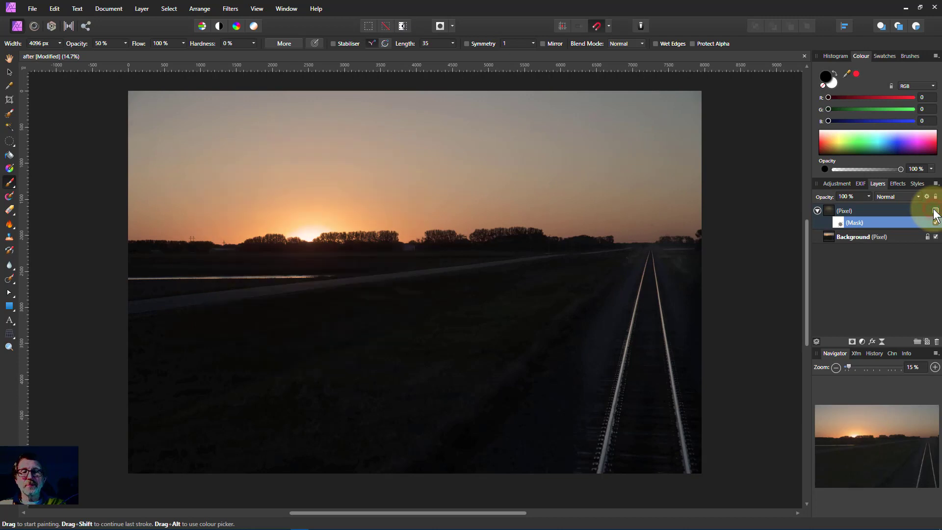
Step: Compare the glow on and off, then paint black on the mask over the dark field
left_click(450, 271)
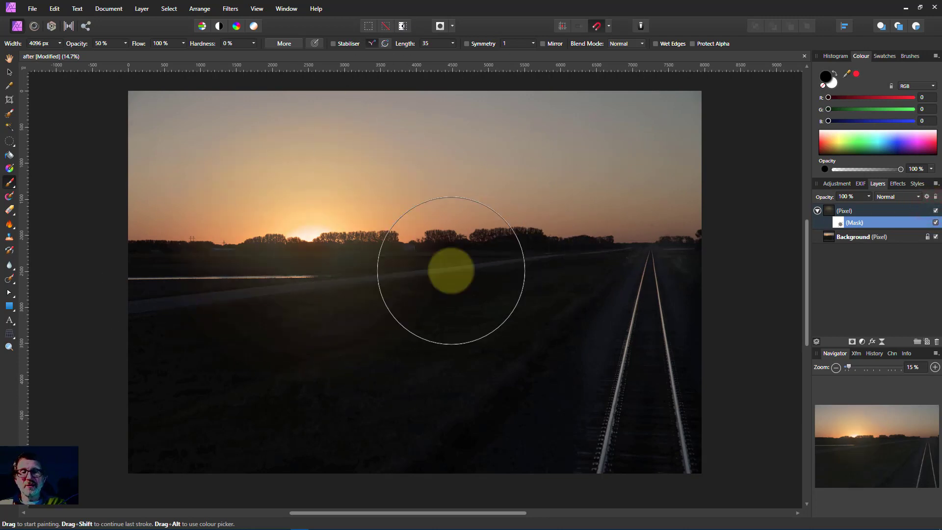
left_click_drag(451, 271, 429, 215)
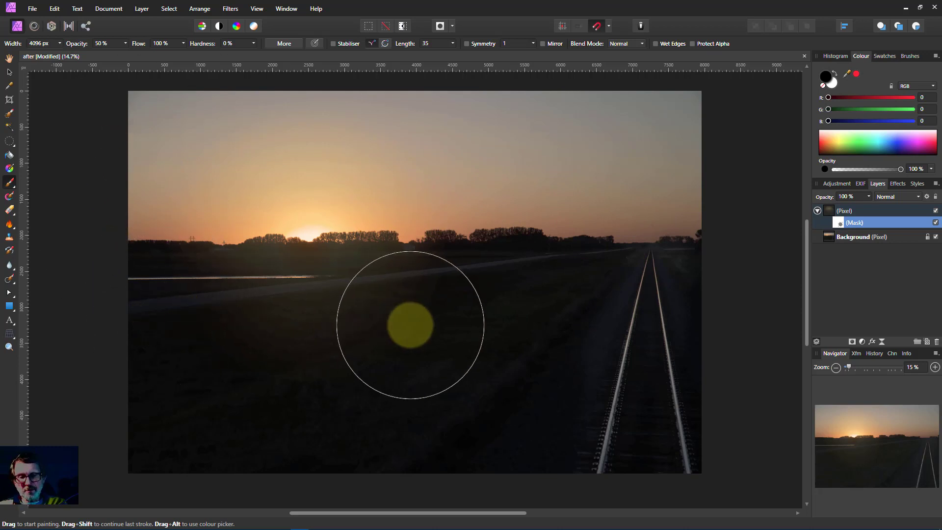
mouse_move(905, 406)
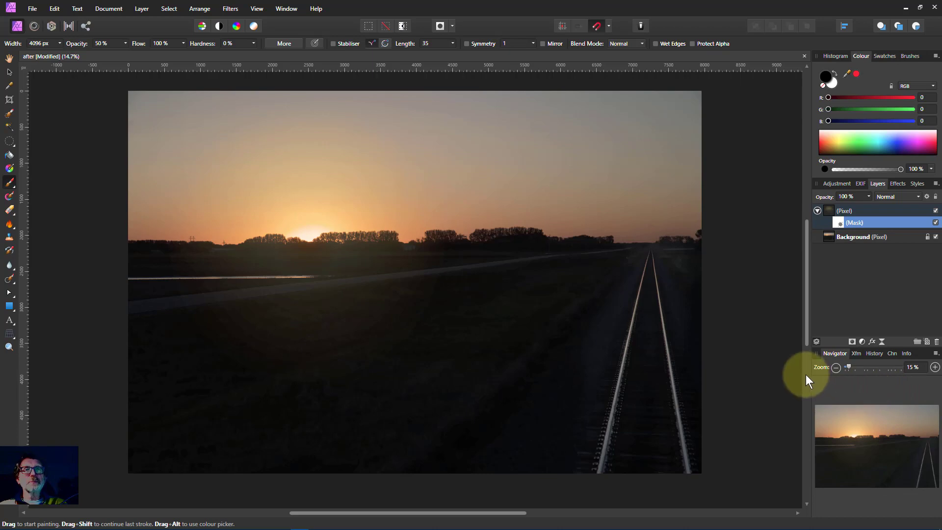
left_click(579, 190)
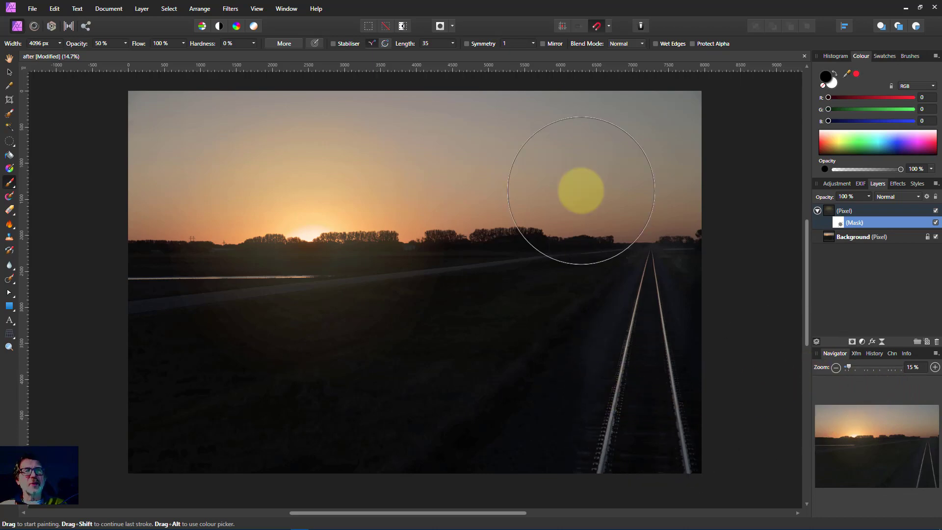